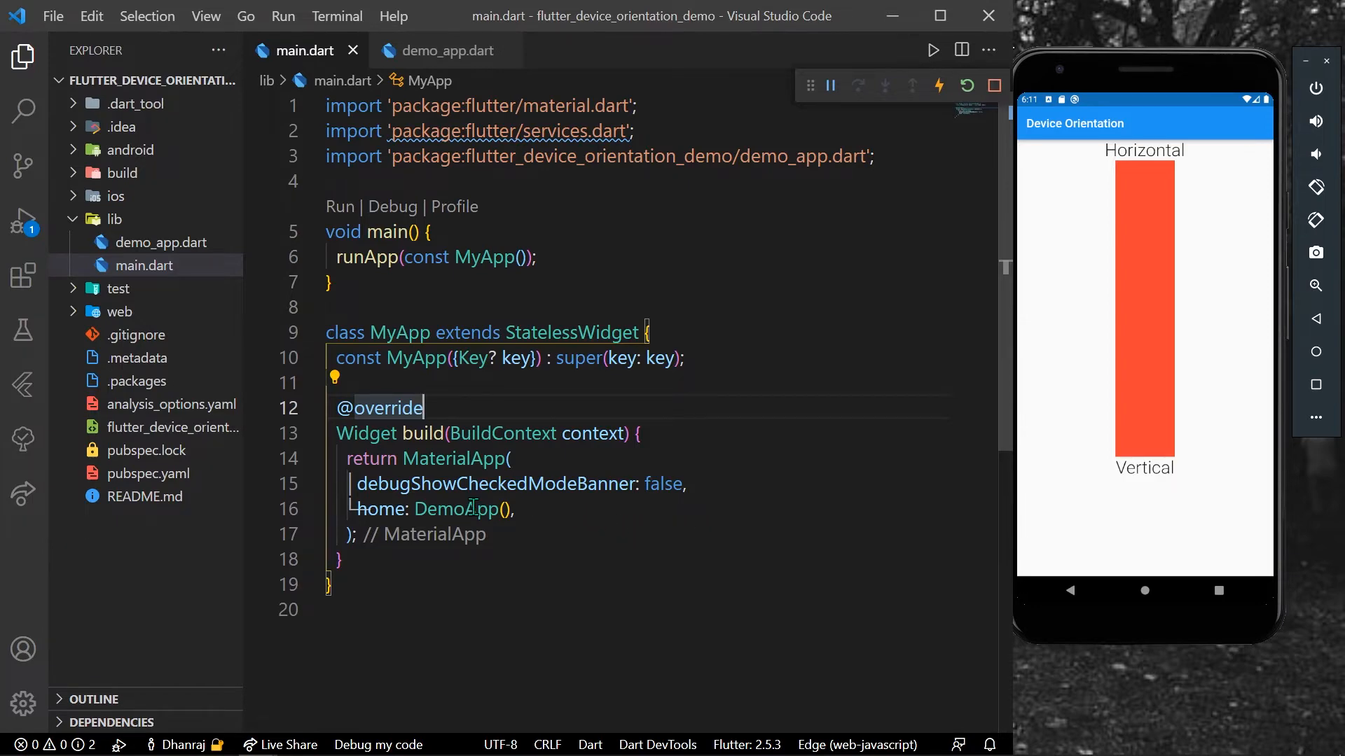
Step: Browse demo_app.dart's column layout code, then return the emulator from landscape to portrait
left_click(443, 50)
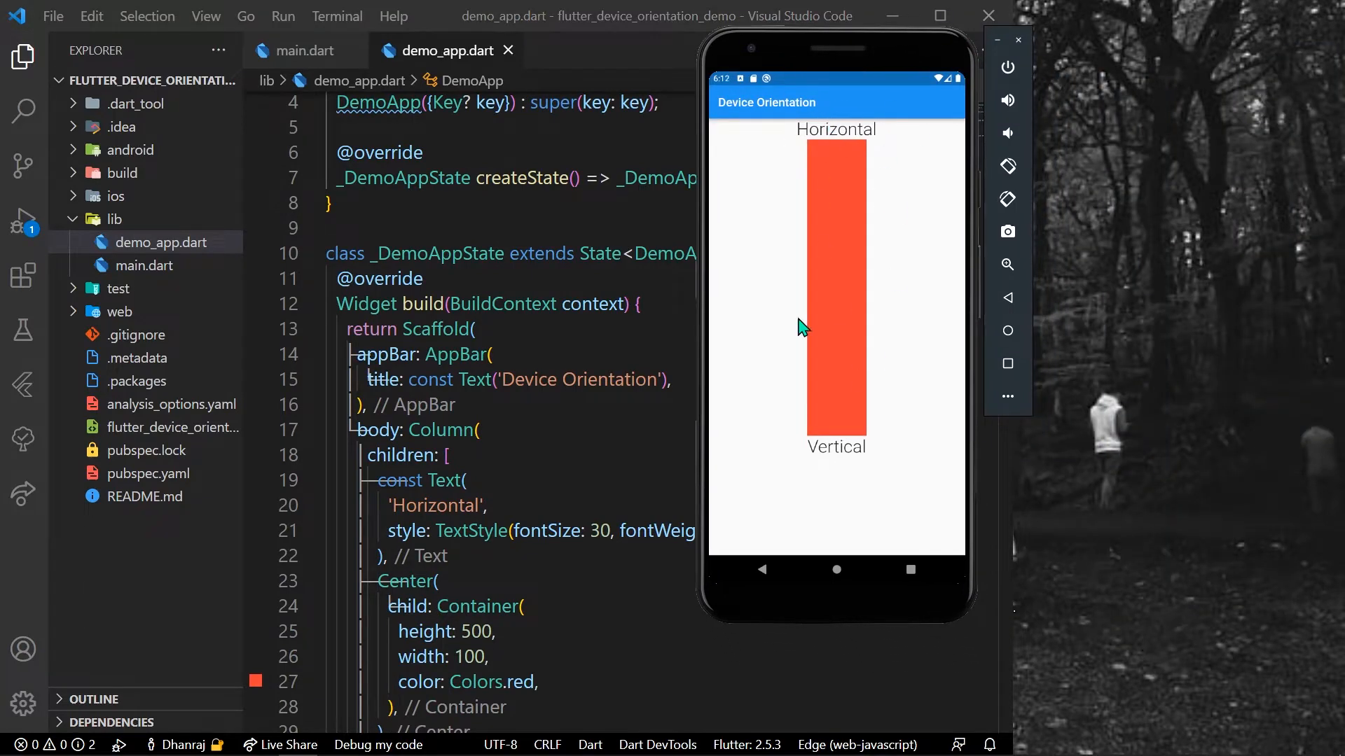
scroll("down", 3)
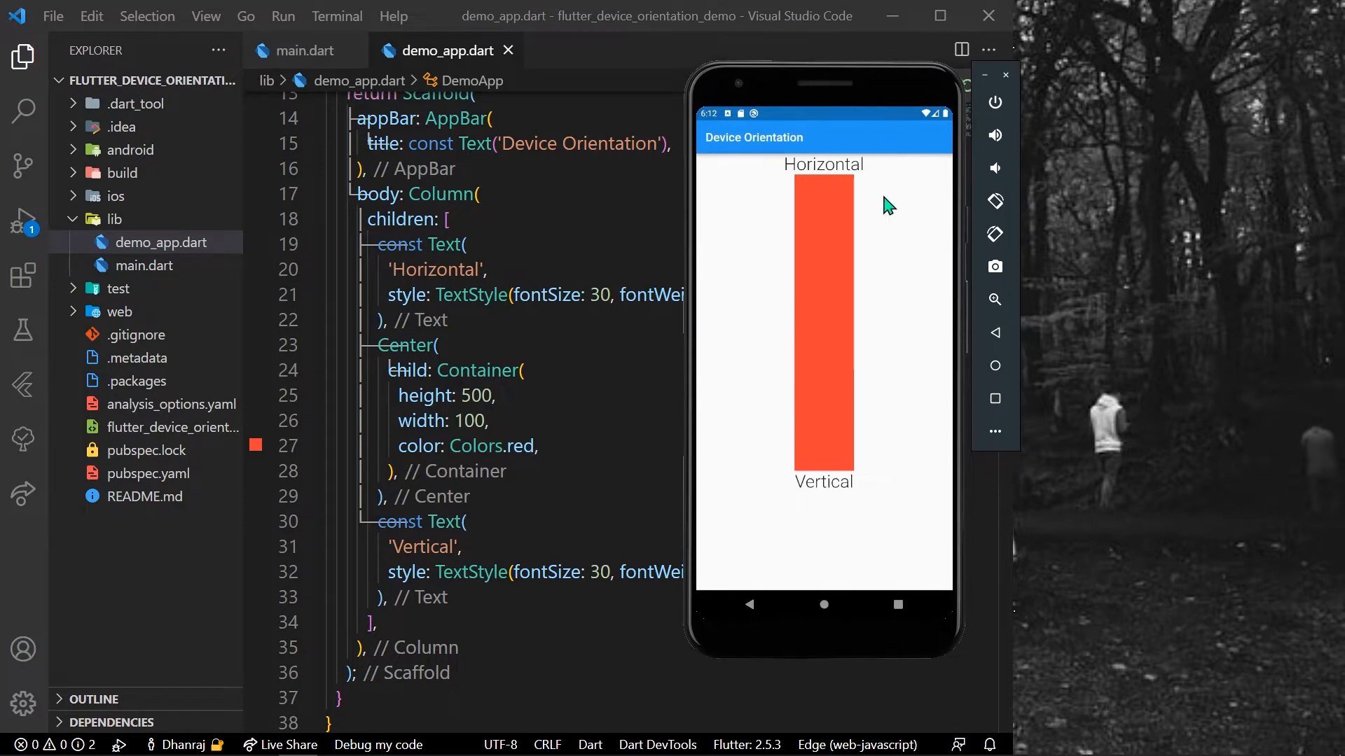
mouse_move(1004, 217)
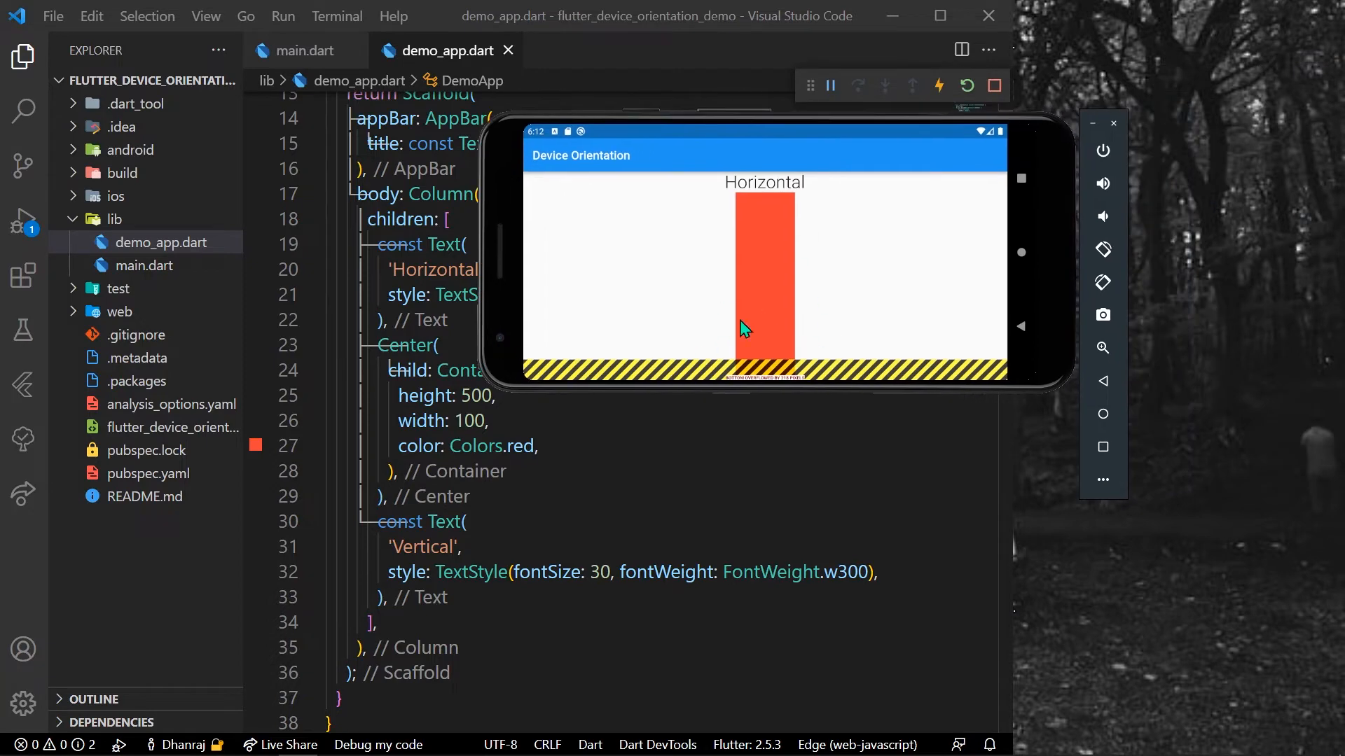
mouse_move(1103, 282)
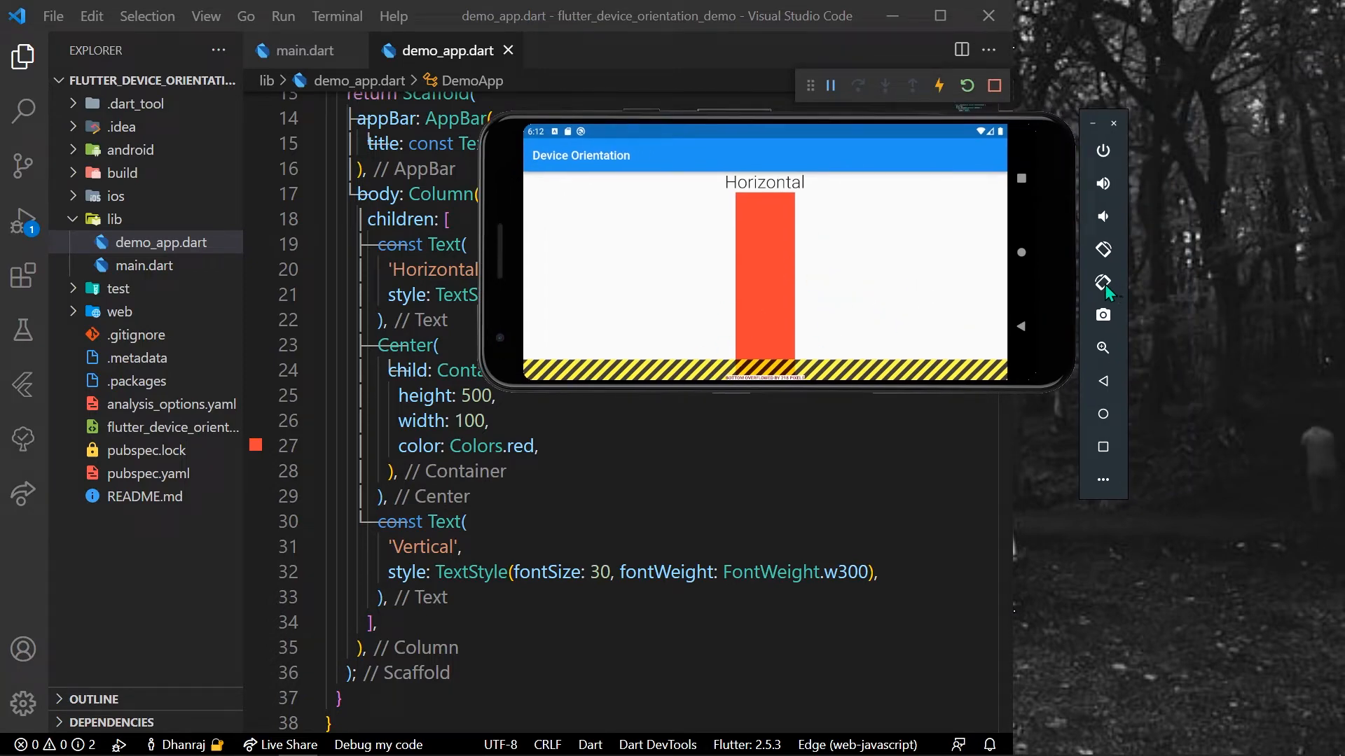
left_click(1101, 283)
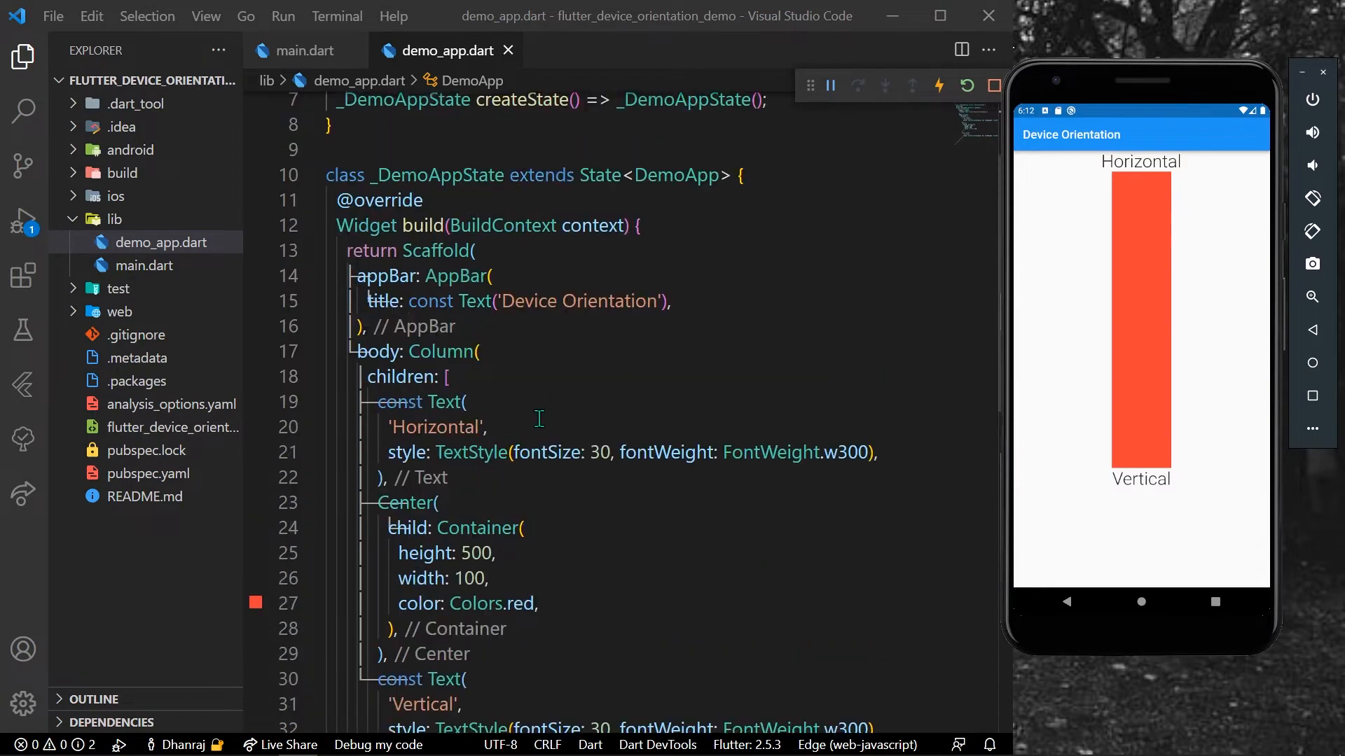
Step: Add SystemChrome.setPreferredOrientations with DeviceOrientation.portraitUp and portraitDown at the start of main()
left_click(305, 51)
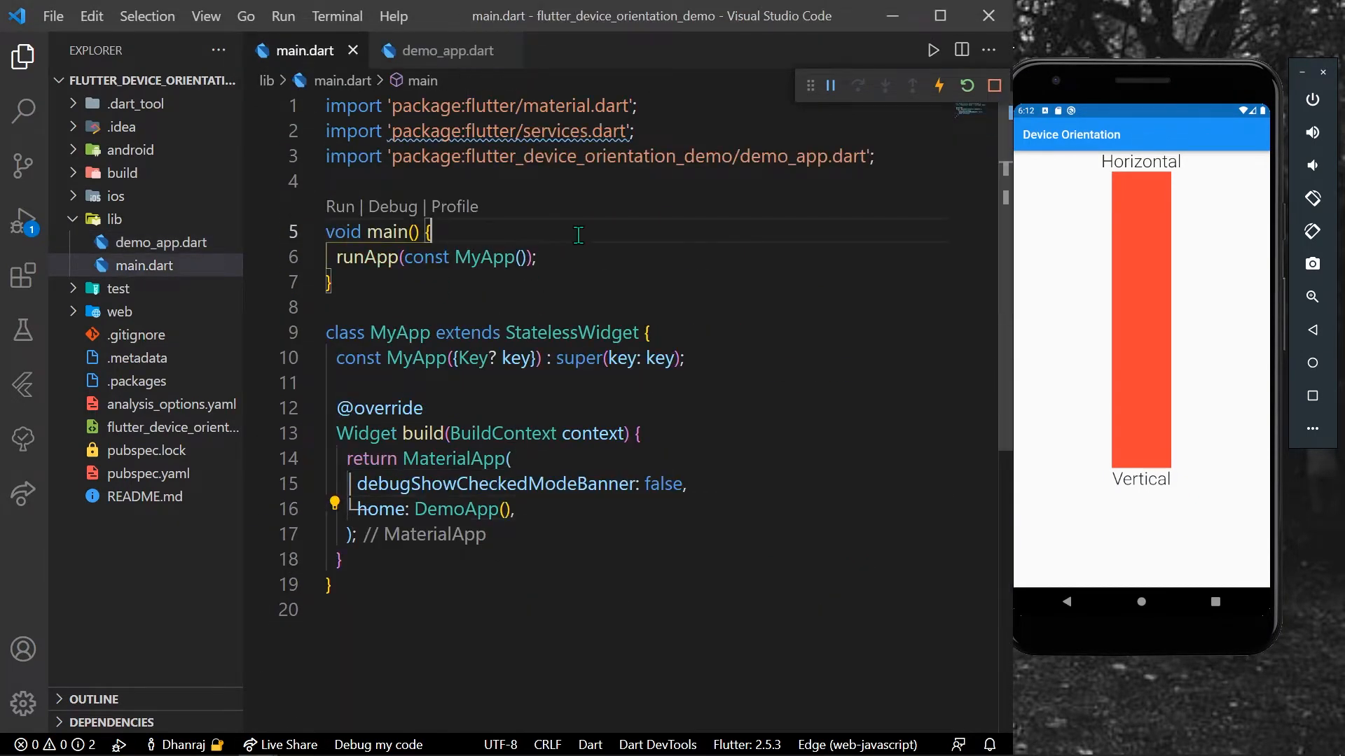
key("Enter")
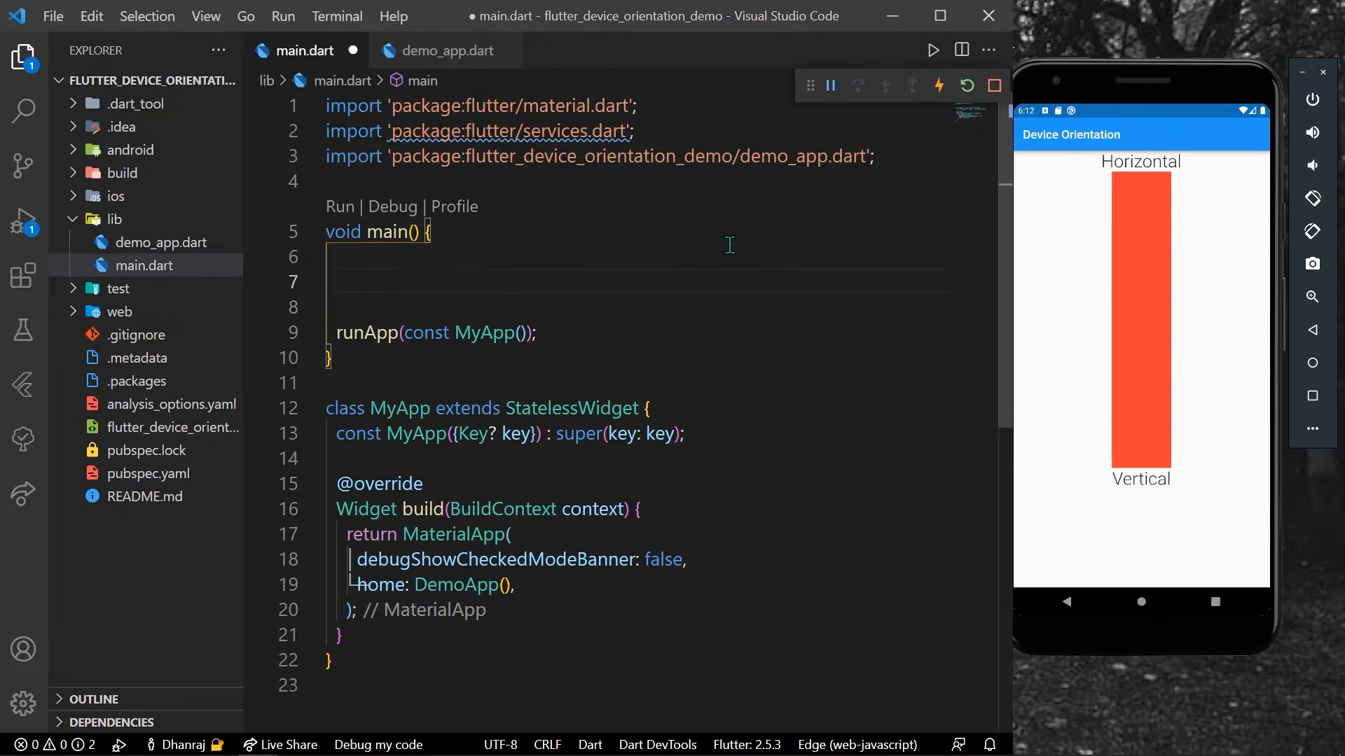
type("System")
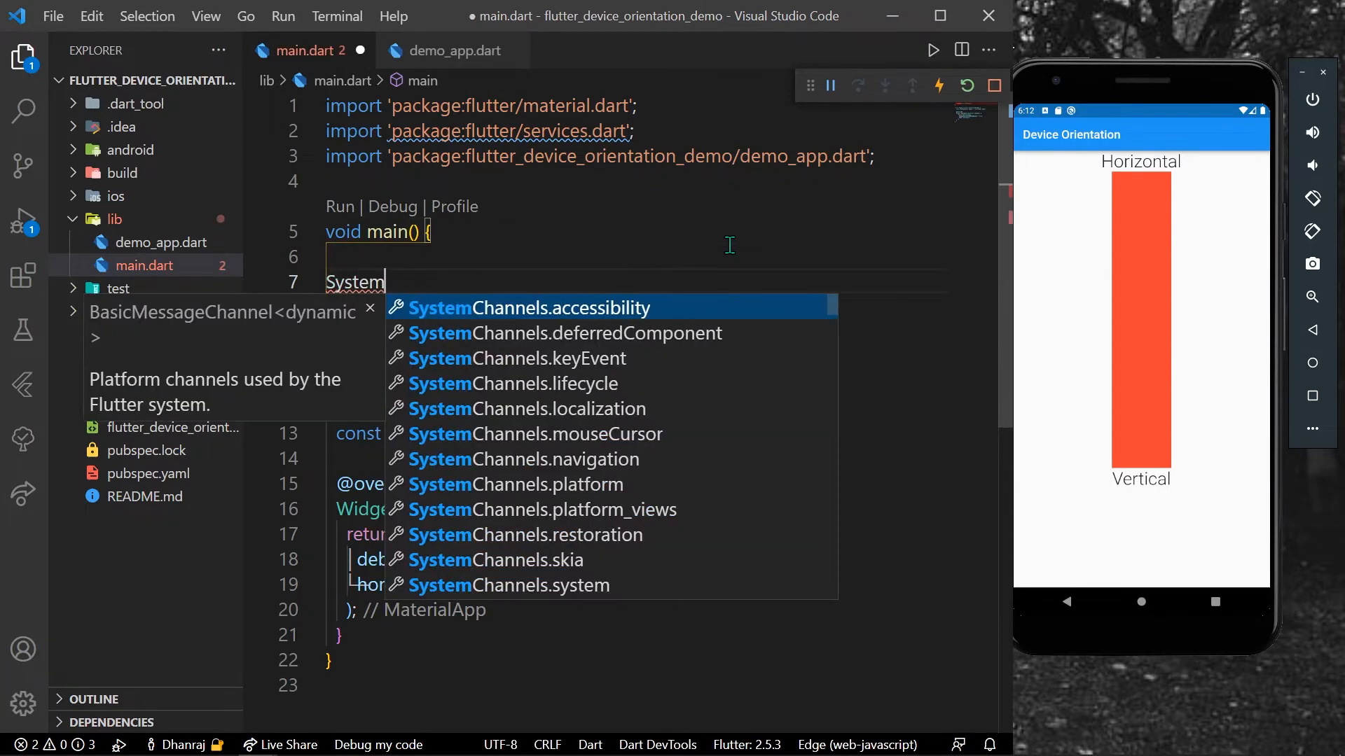
type("Chro")
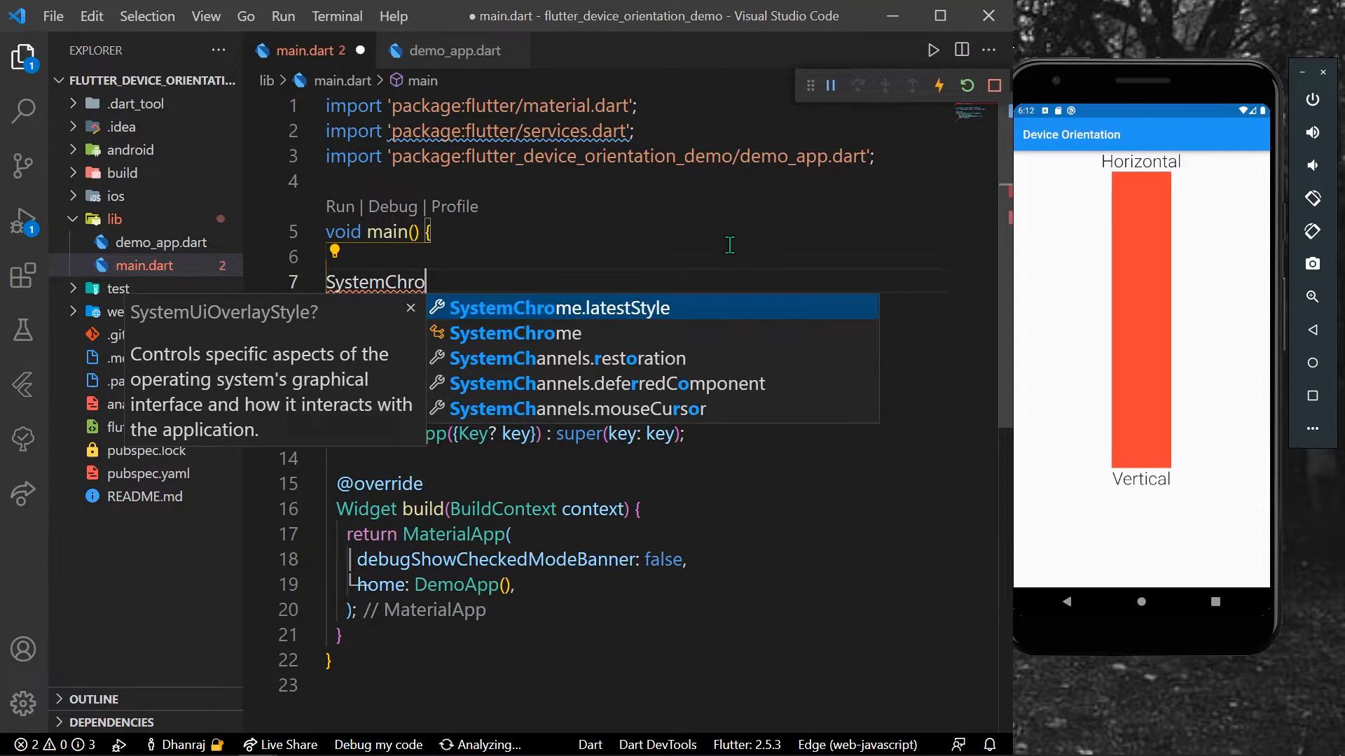
type("me.se")
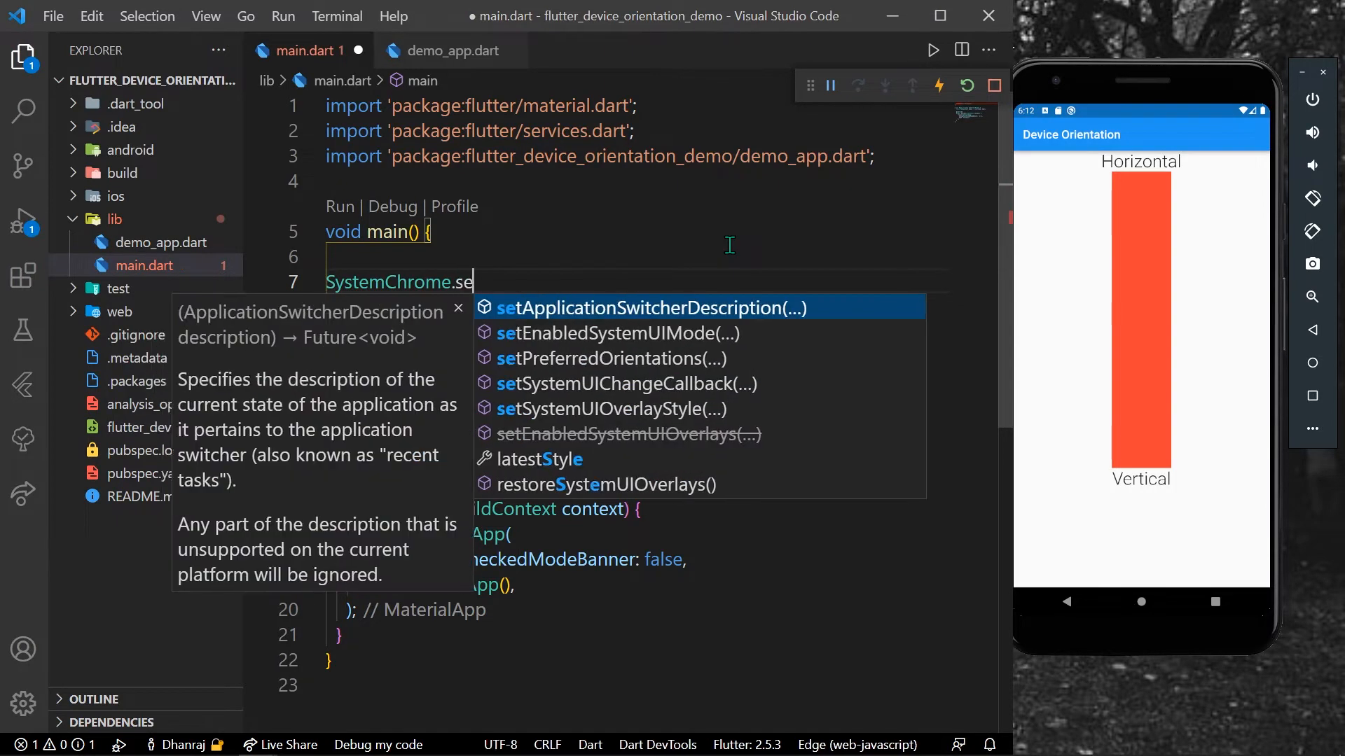
left_click(607, 358)
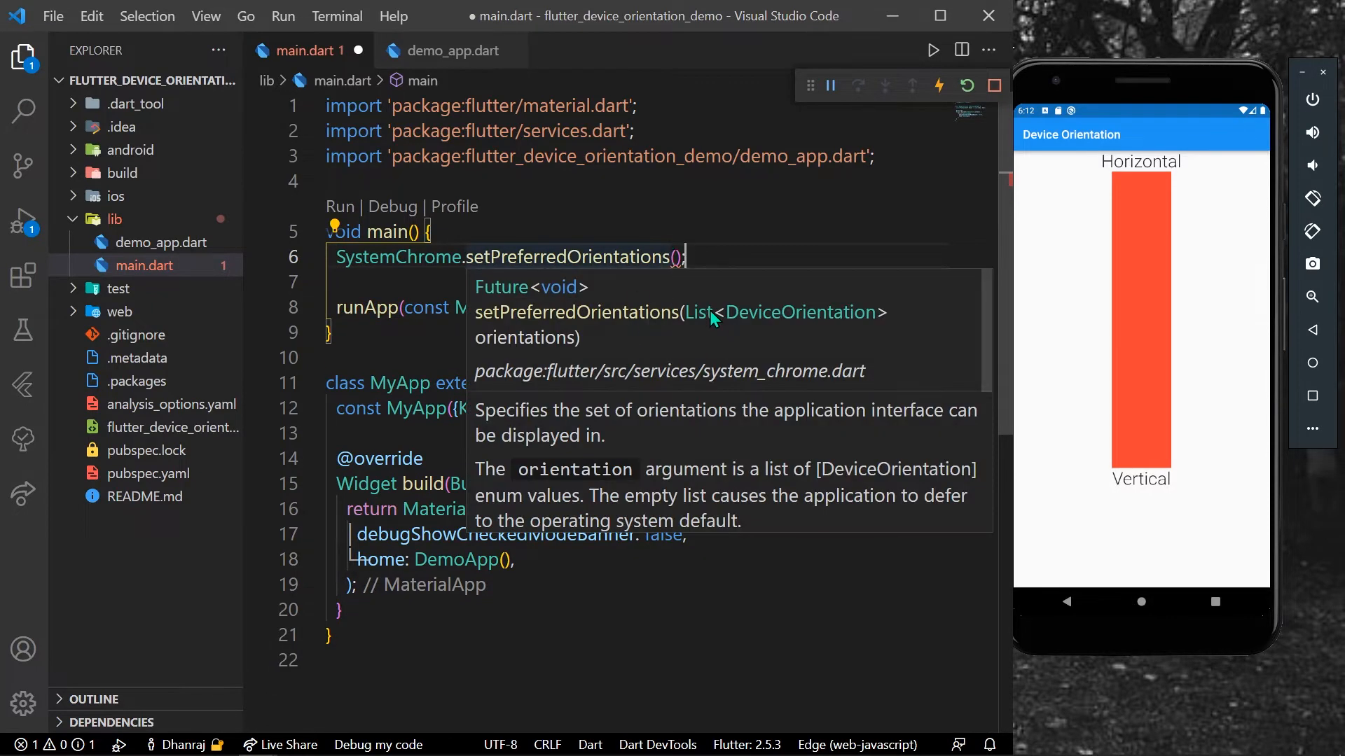
mouse_move(818, 319)
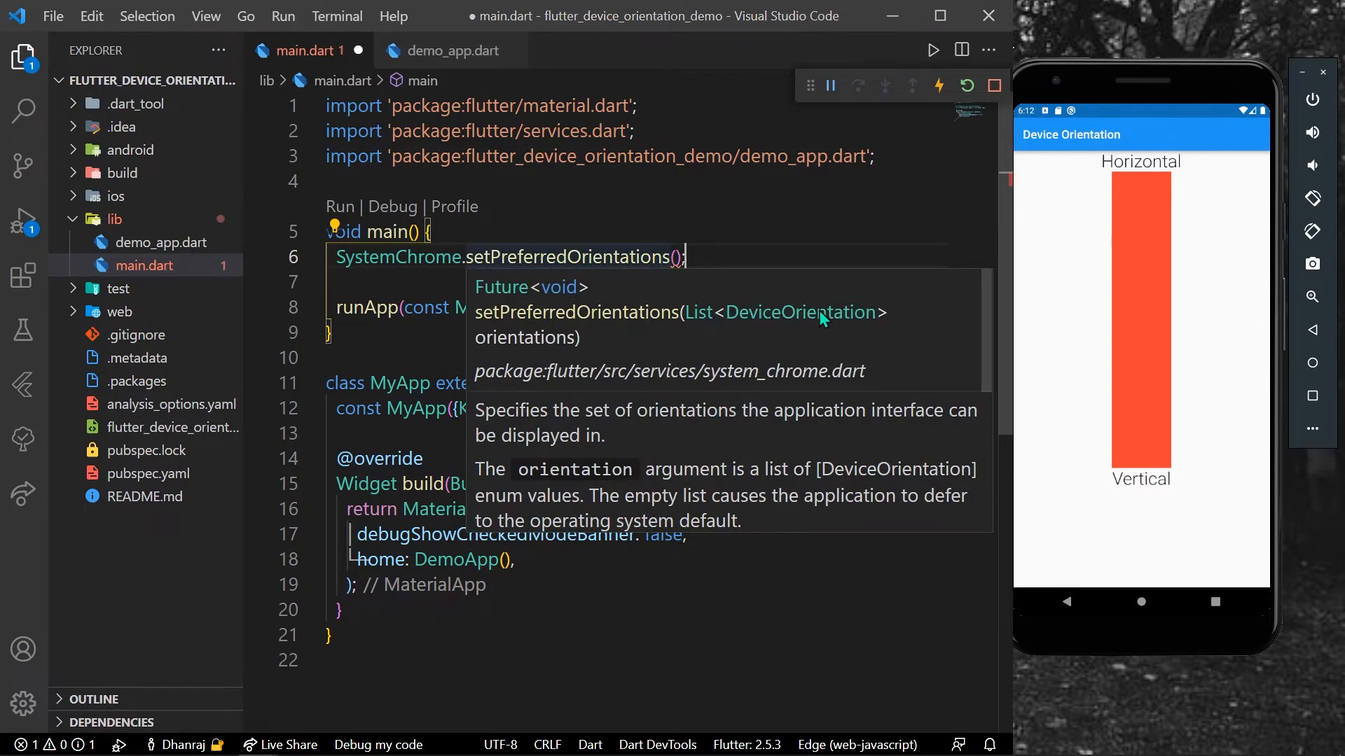
left_click(860, 287)
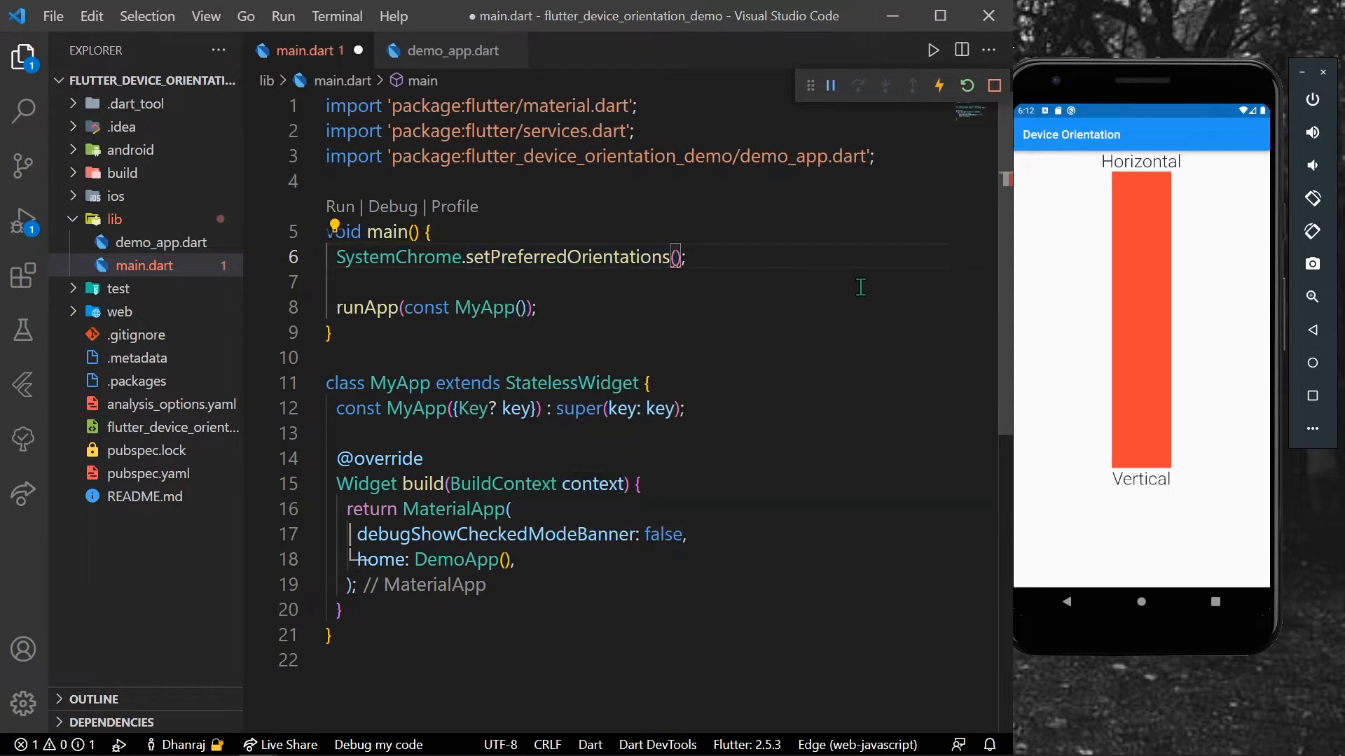
type("DeviceOrientation.portraitUp,")
type("DeviceOrientation.portraitDown,")
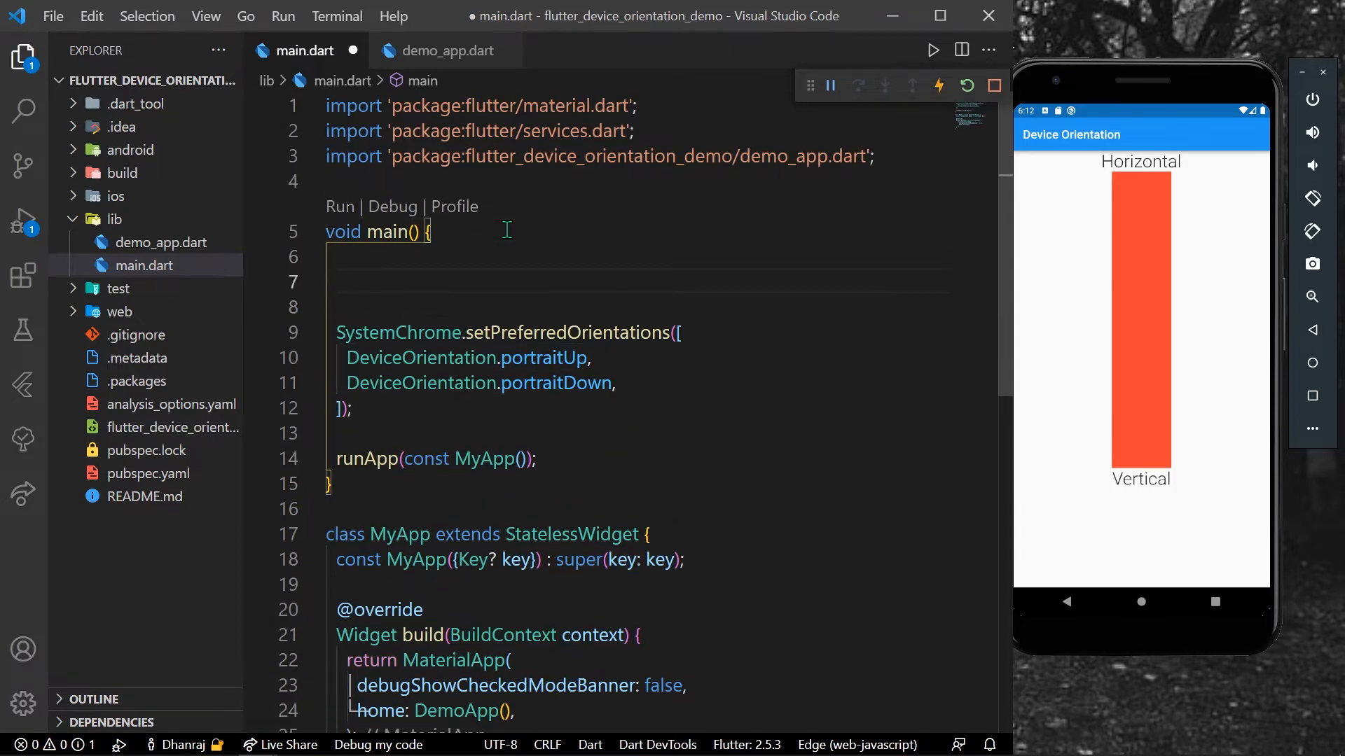
Step: Put WidgetsFlutterBinding.ensureInitialized() as main()'s first line and save main.dart
type("Widget")
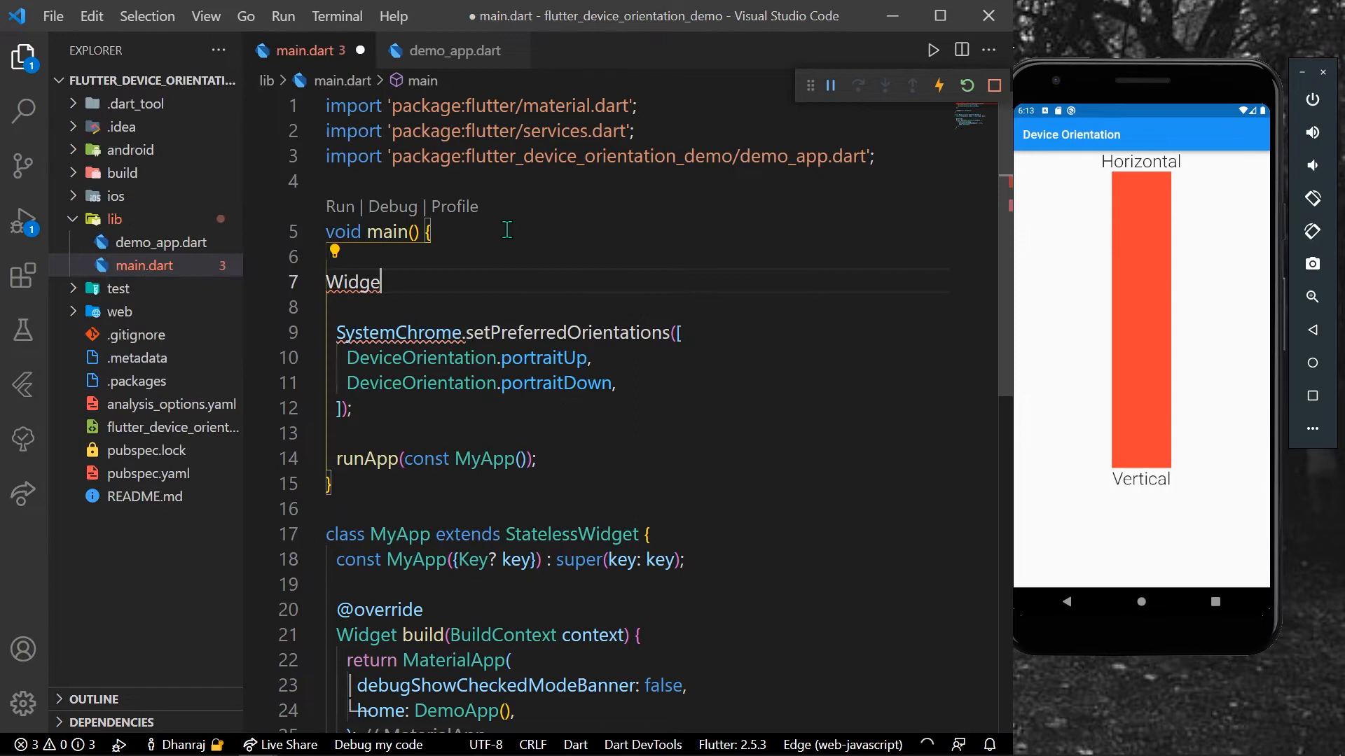
type("B")
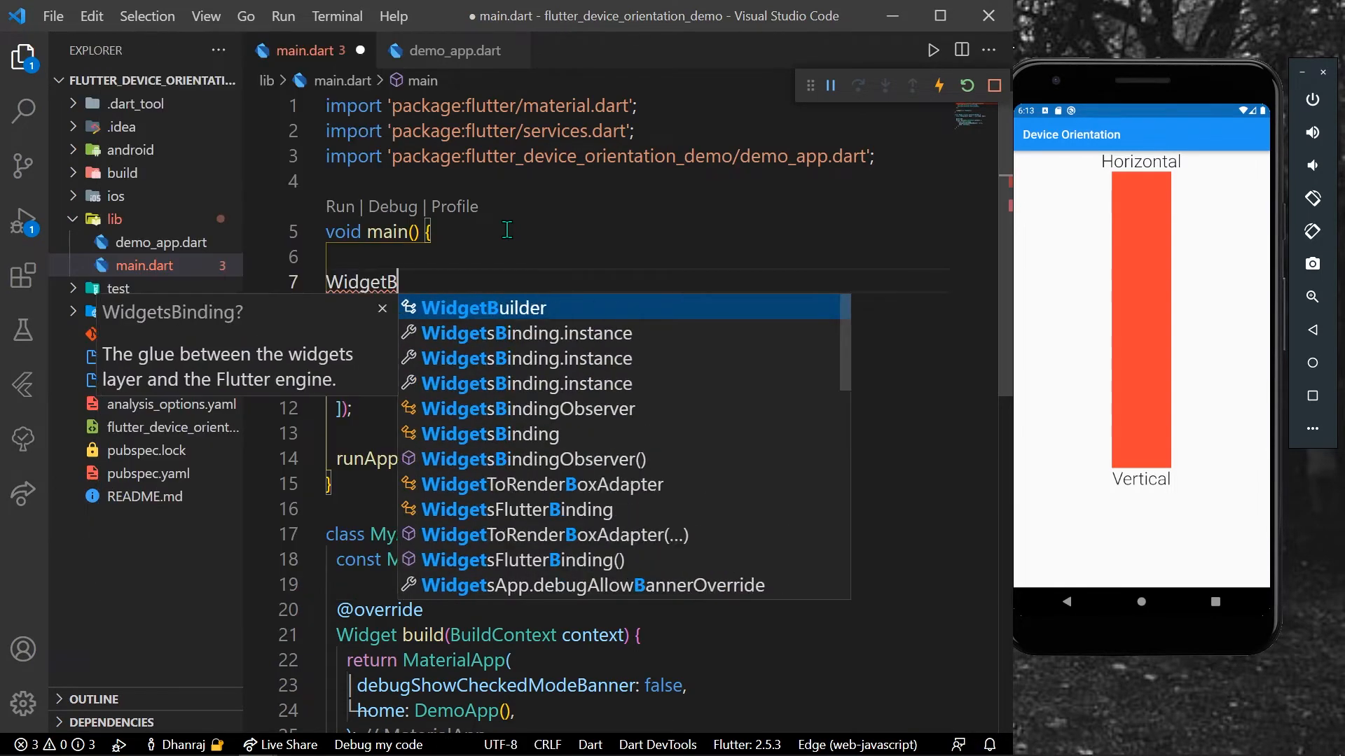
type("Flu")
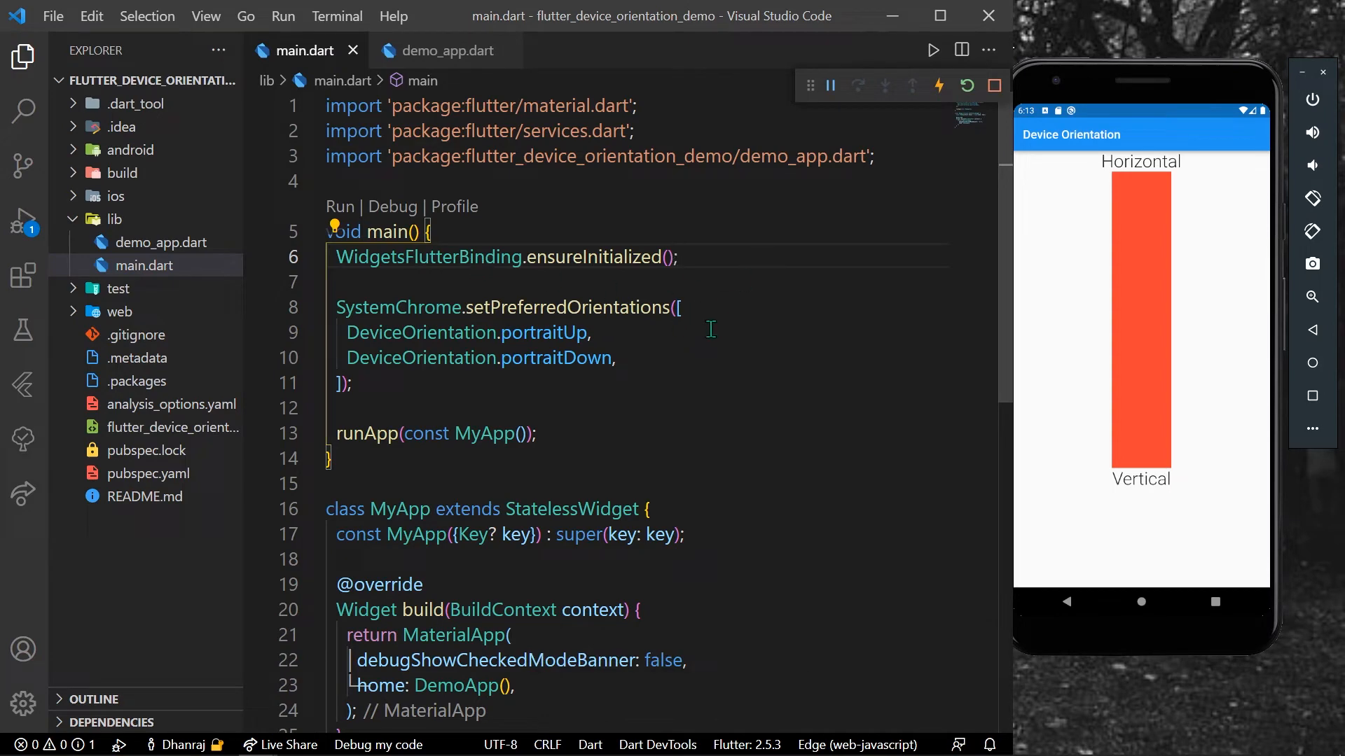
mouse_move(661, 407)
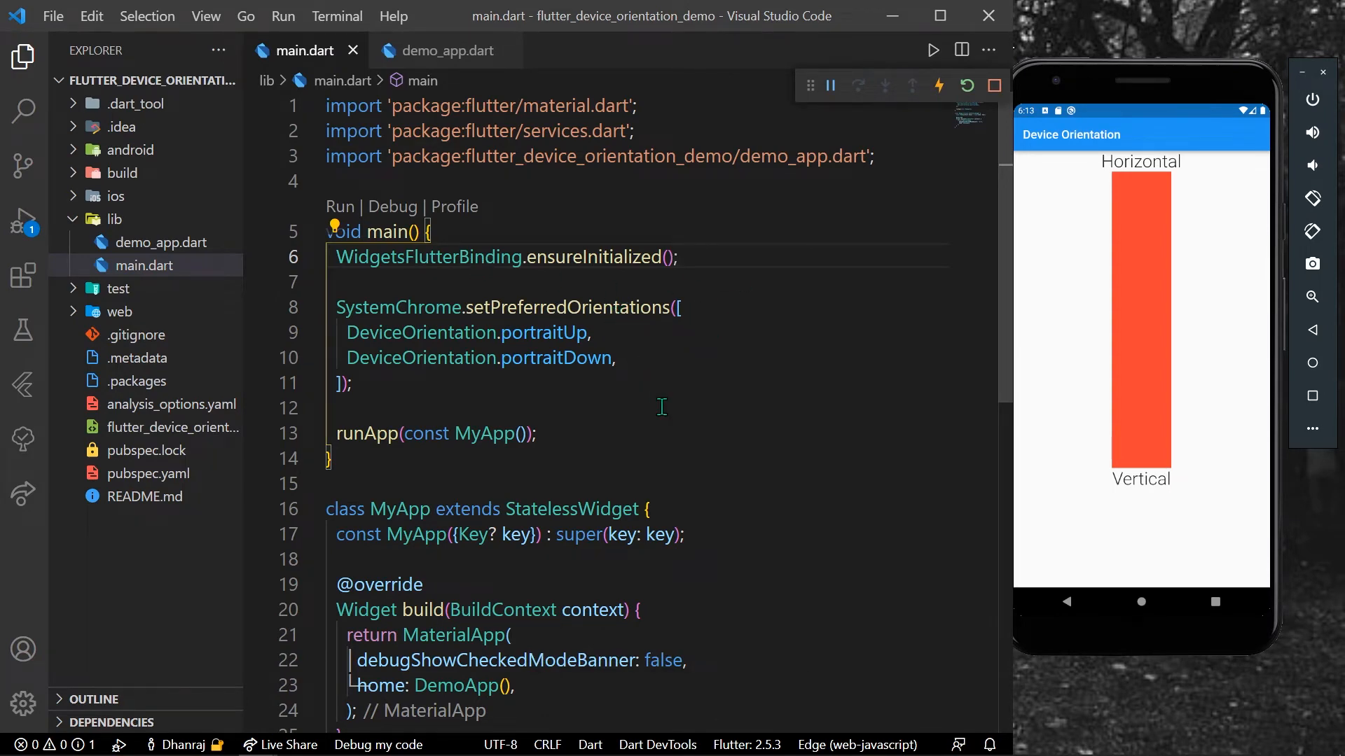
mouse_move(966, 85)
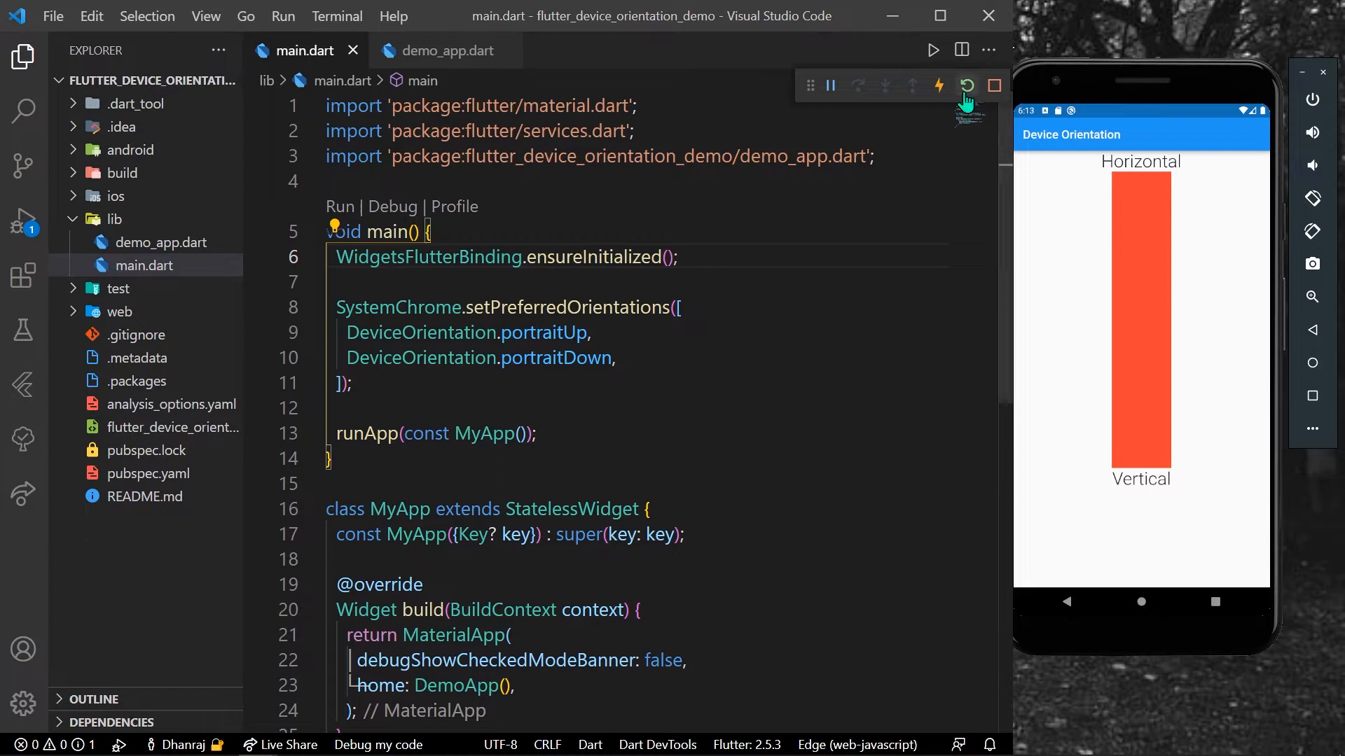
Step: Hot-restart the app, move the emulator beside the code, and rotate it to test the portrait lock
left_click(966, 86)
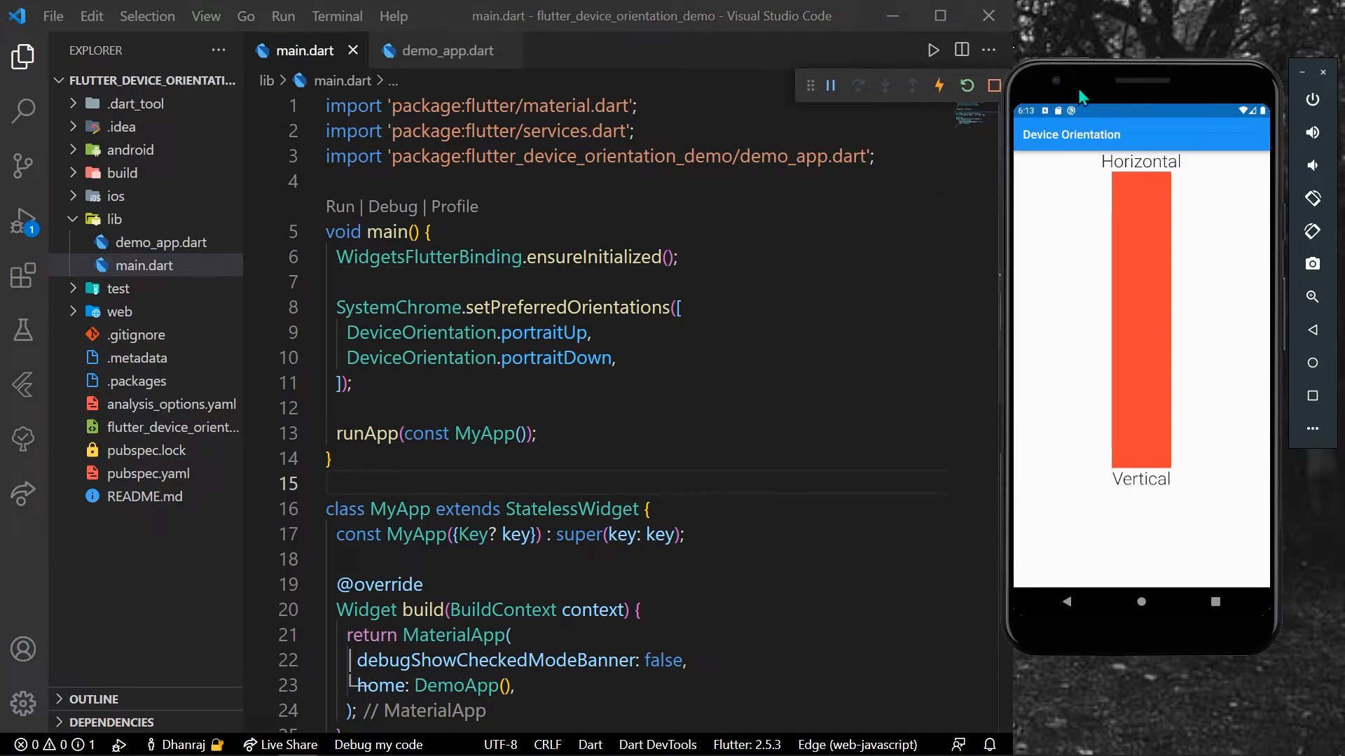
left_click_drag(1141, 77, 750, 77)
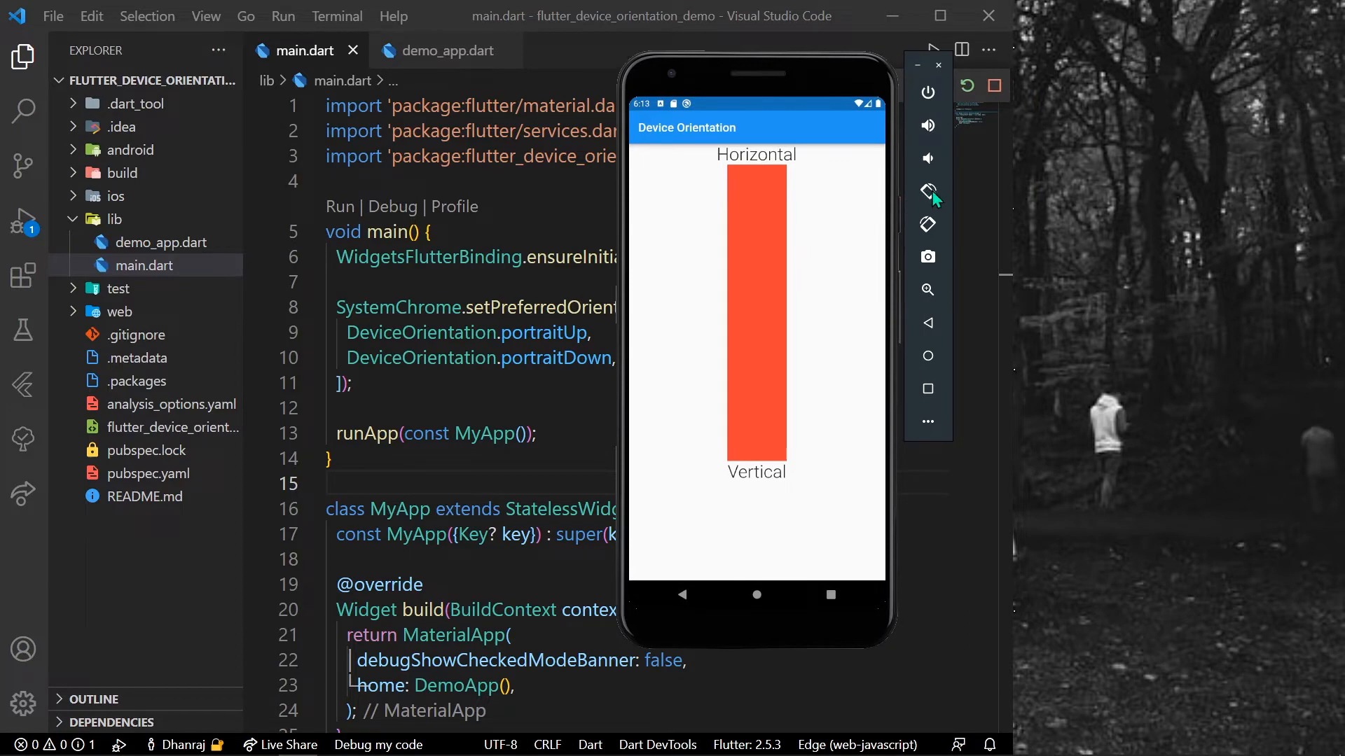
left_click(928, 190)
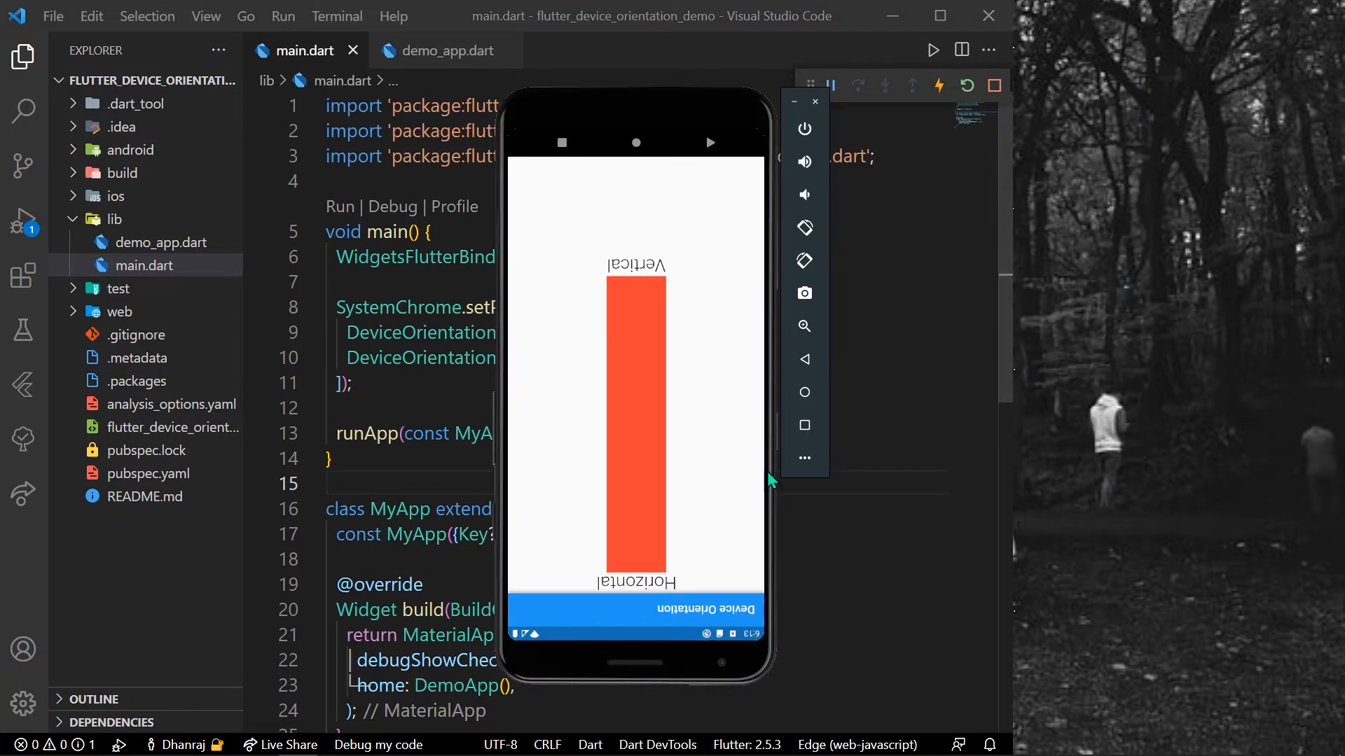
mouse_move(740, 370)
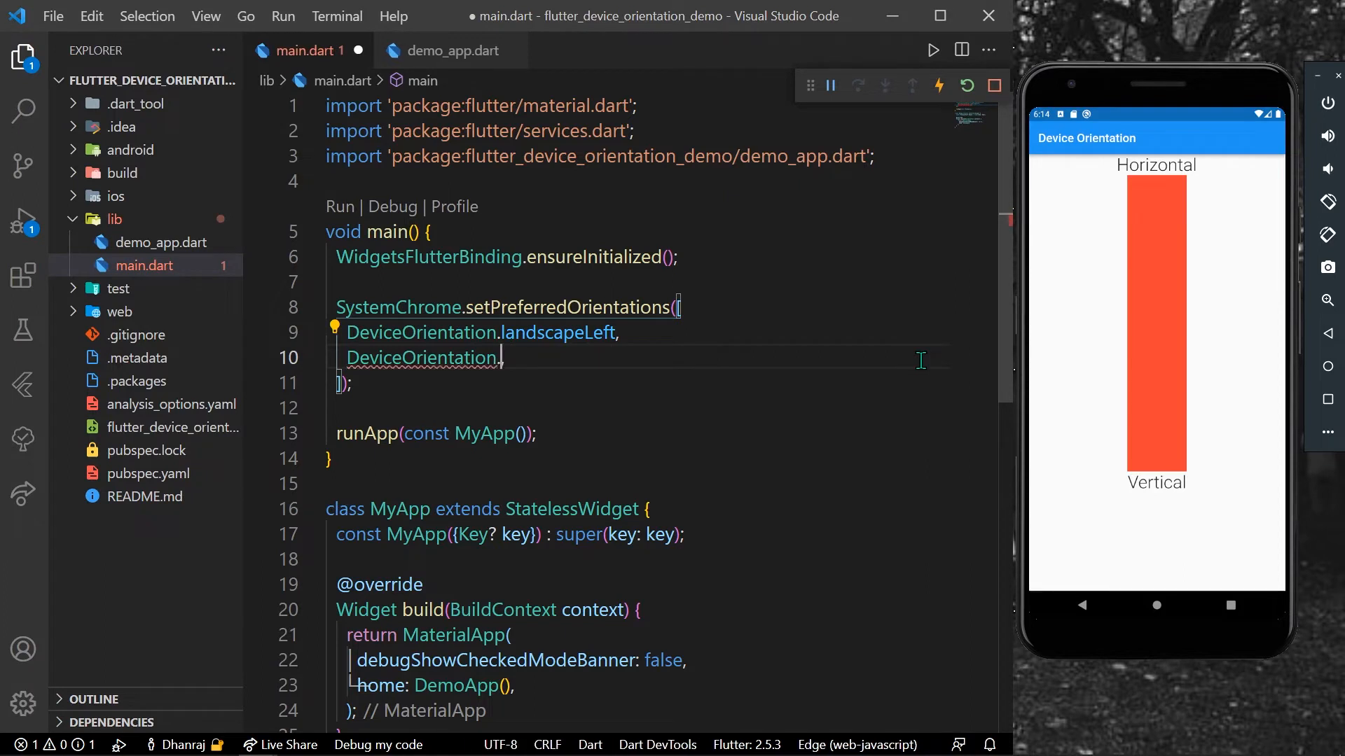
Step: Switch the allowed orientations to DeviceOrientation.landscapeLeft and landscapeRight in main.dart
type("landscapeRight,")
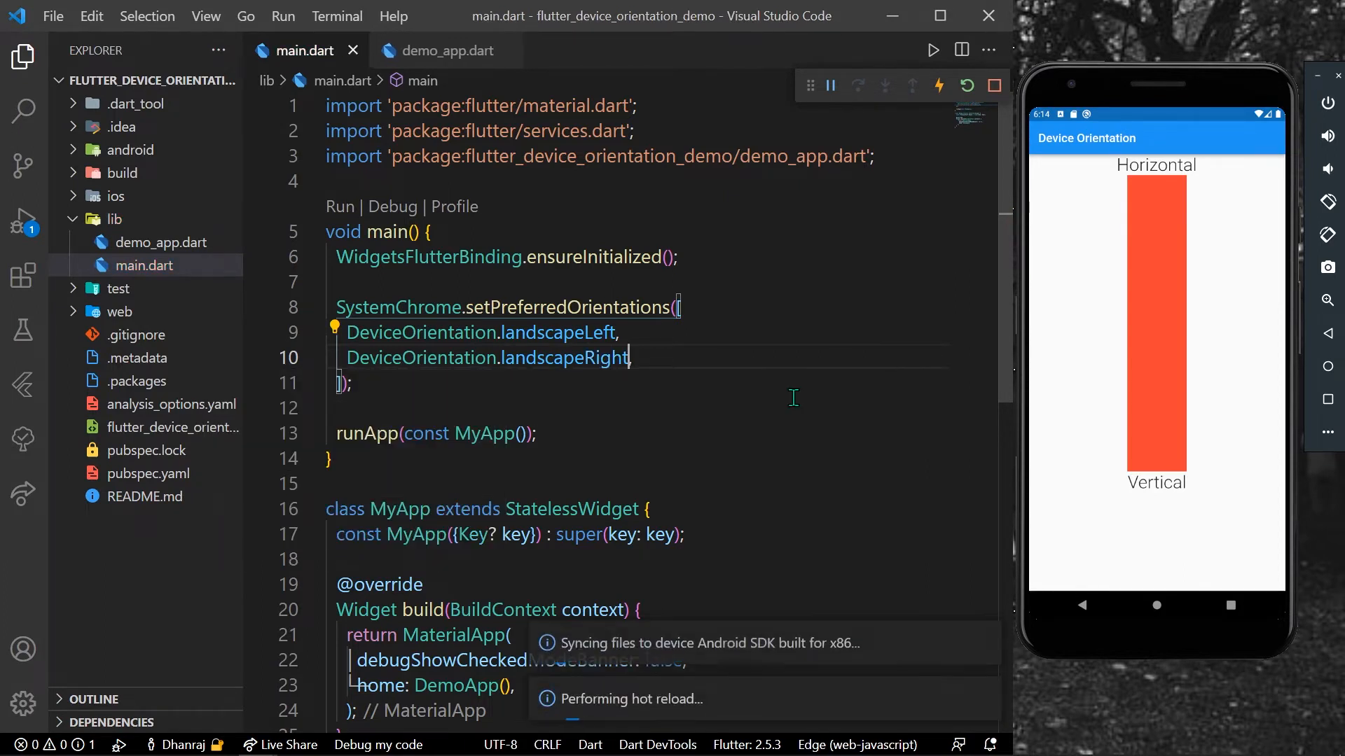
left_click(966, 85)
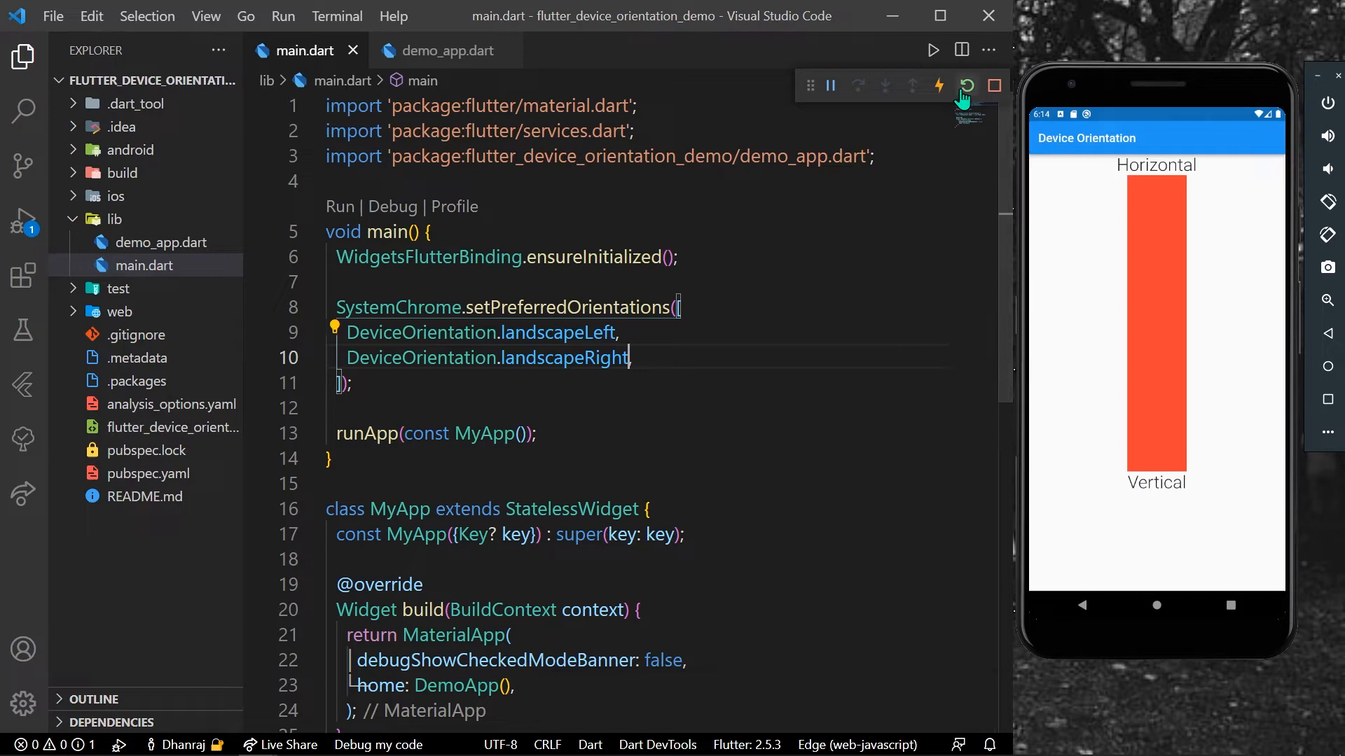
Step: Hot-restart the app and rotate the emulator to confirm it stays in landscape
left_click(966, 86)
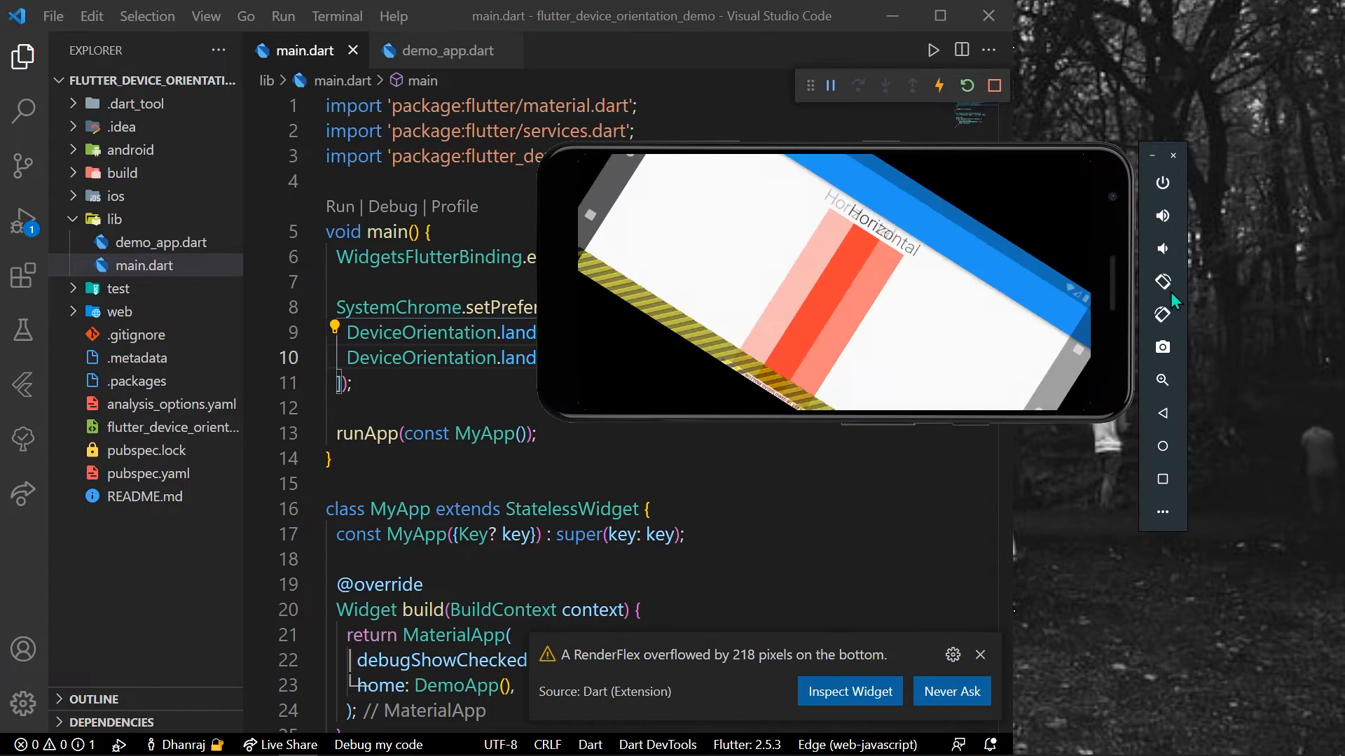
left_click(1162, 282)
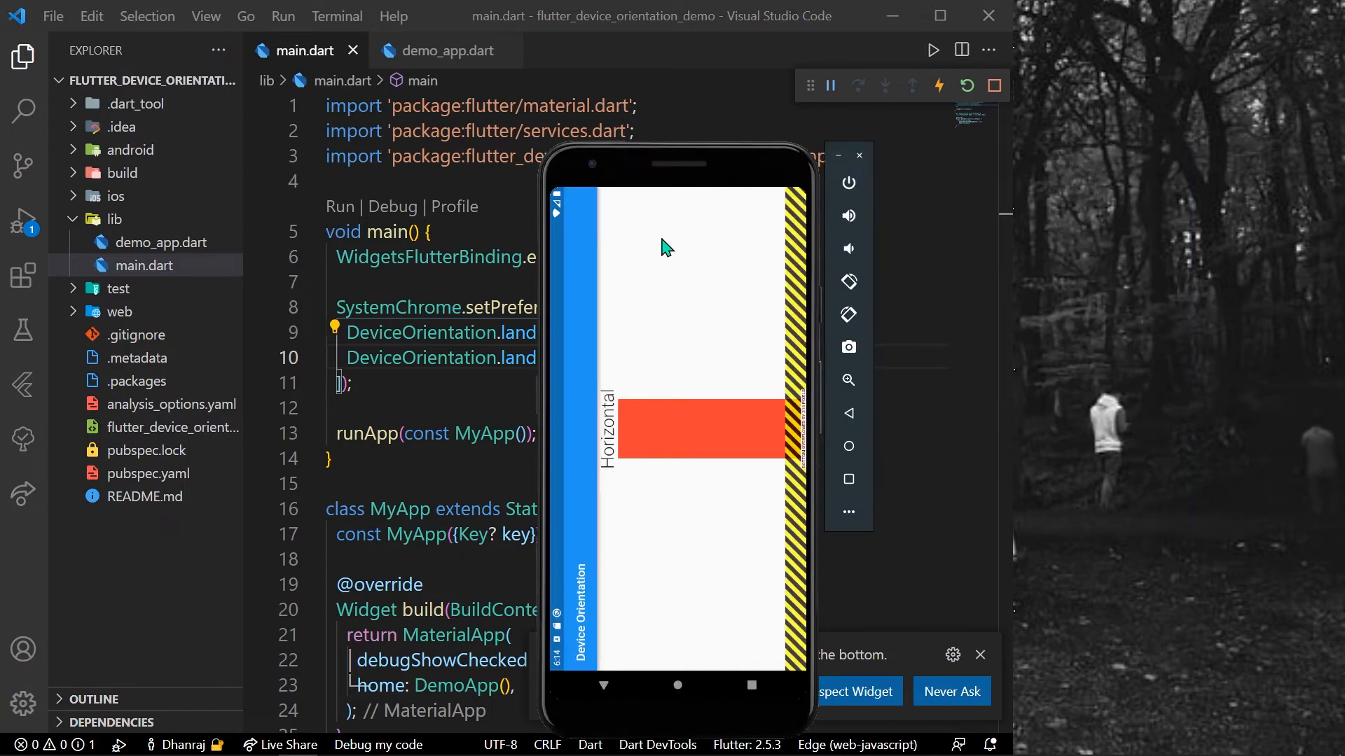